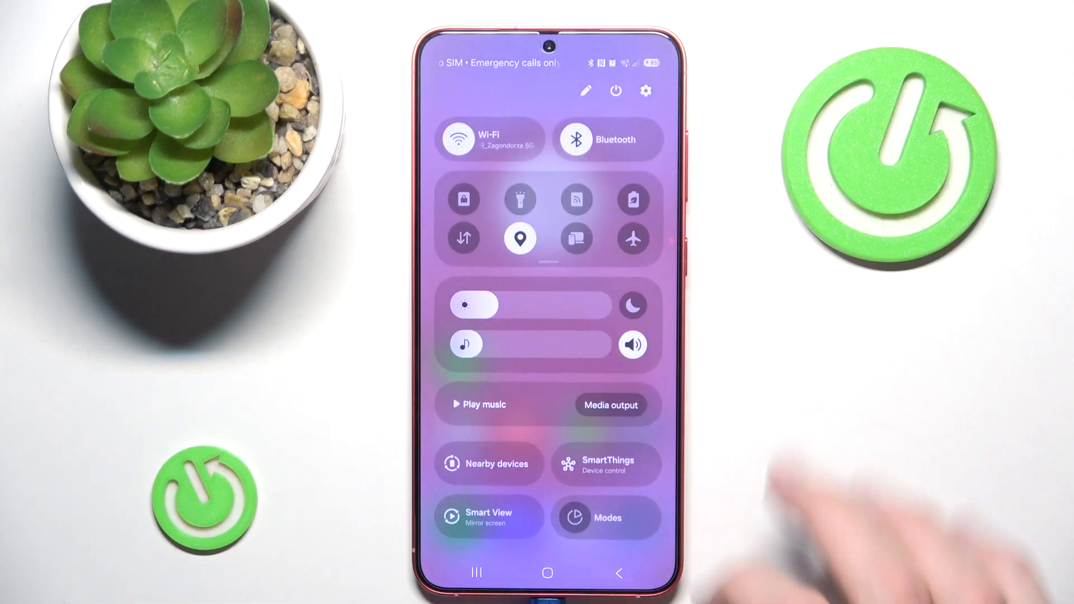
Power off the phone from the Quick Settings power menu and confirm the shutdown
left_click(616, 90)
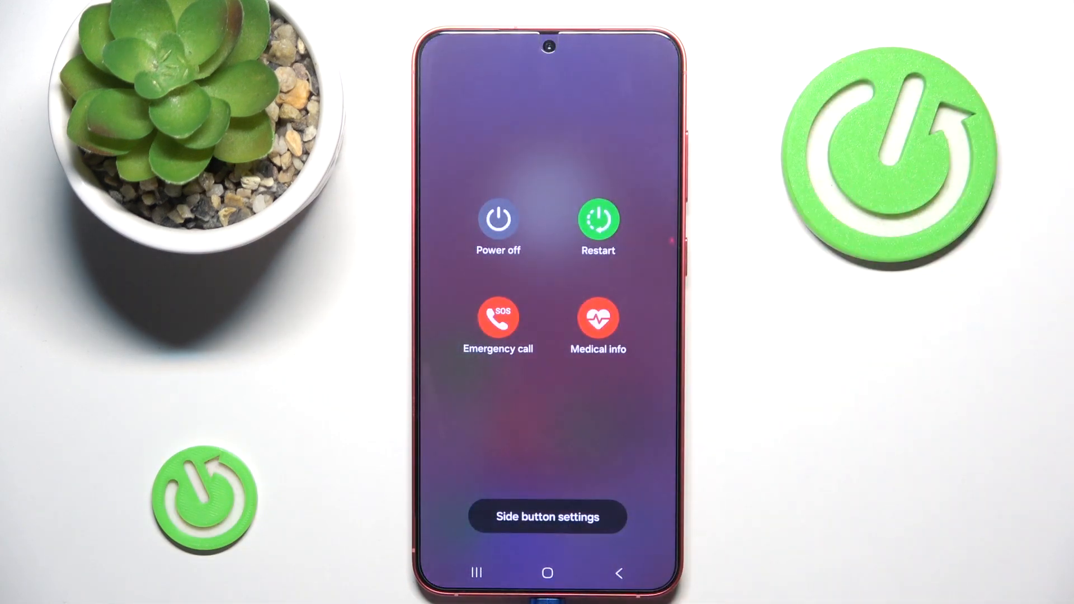
left_click(498, 219)
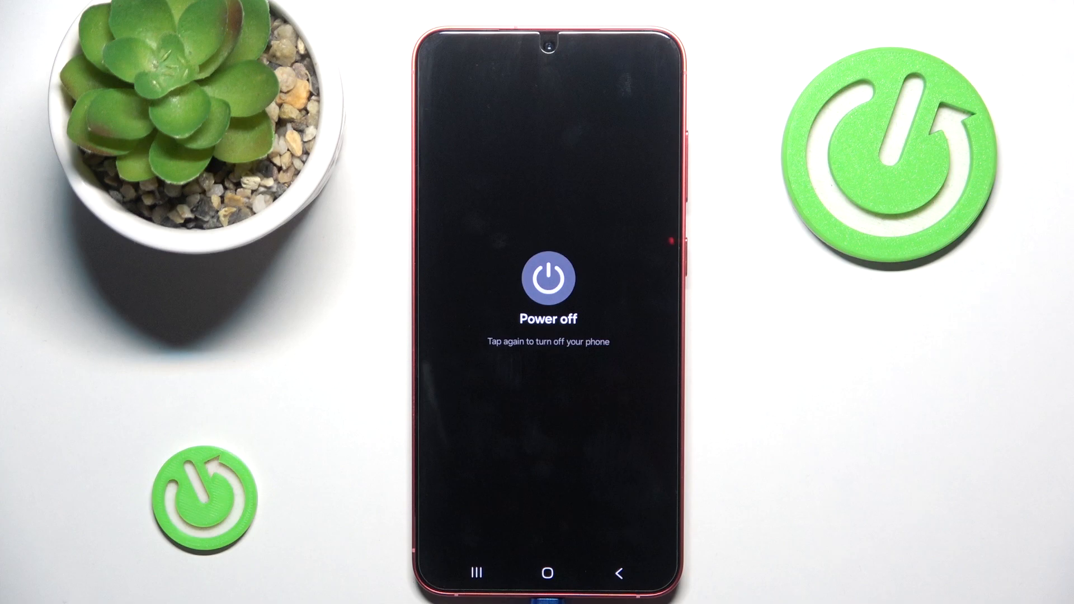
left_click(547, 279)
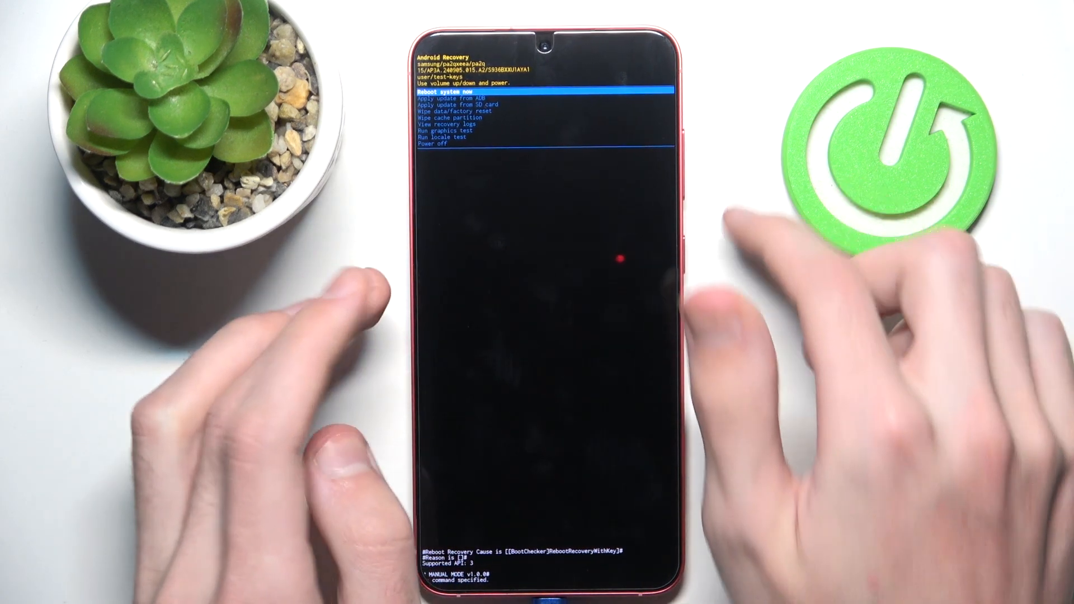
Move the Android Recovery selection down past the first reboot option with Volume Down
key("volumedown")
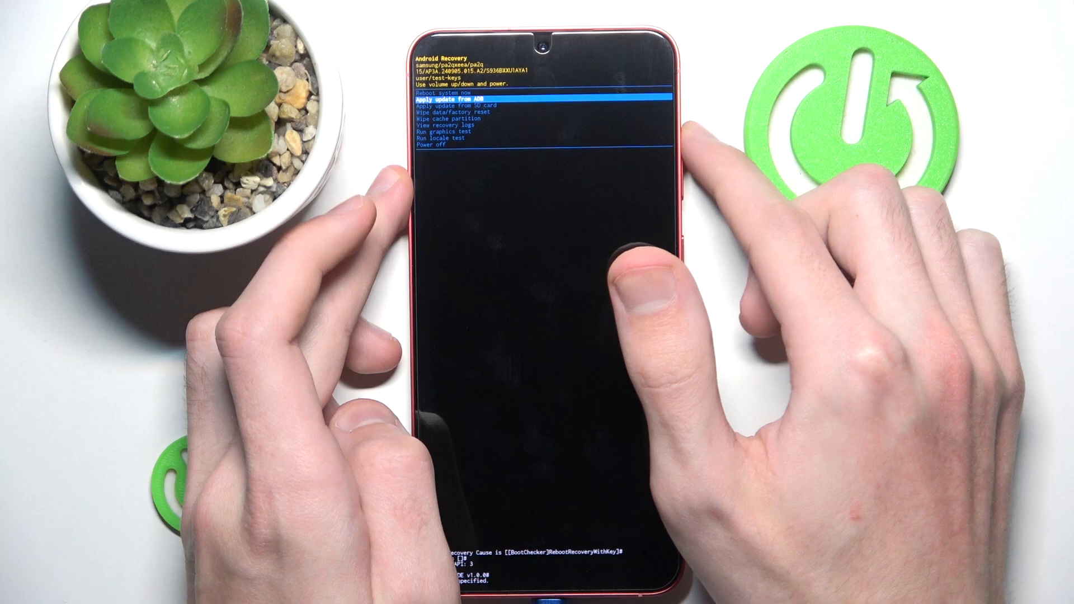